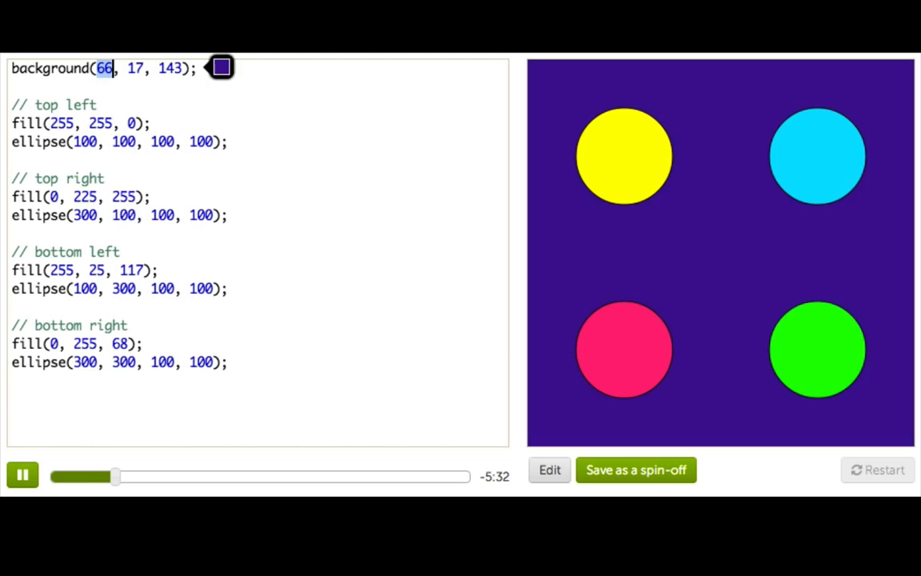
Try arithmetic expressions like 100 - (14 + 15) and 10 in the code.
{"action": "type", "text": "100 -"}
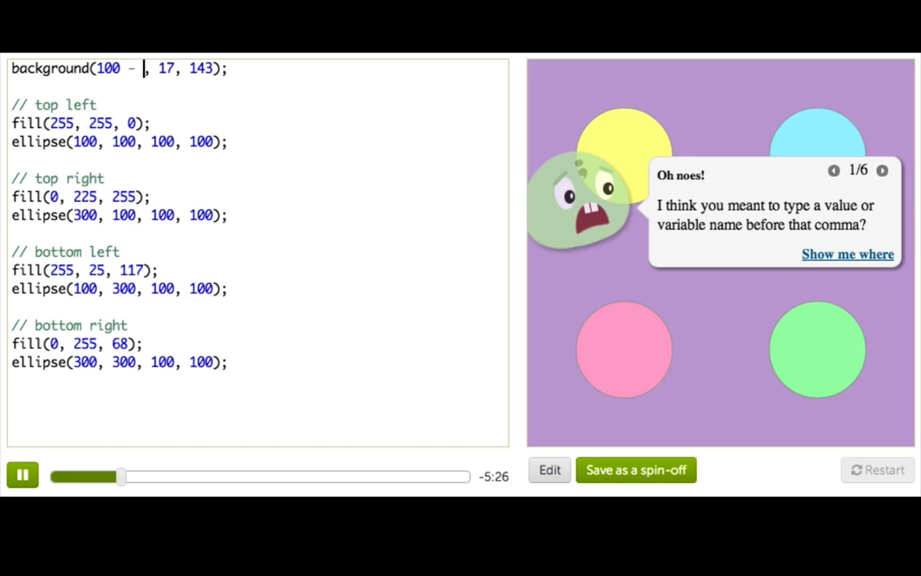
{"action": "type", "text": "(14 +"}
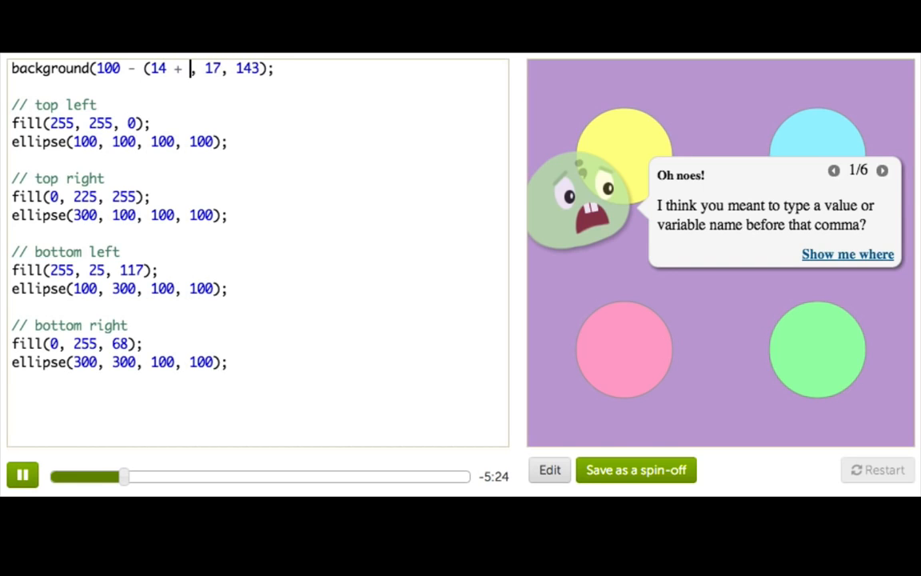
{"action": "type", "text": "15)"}
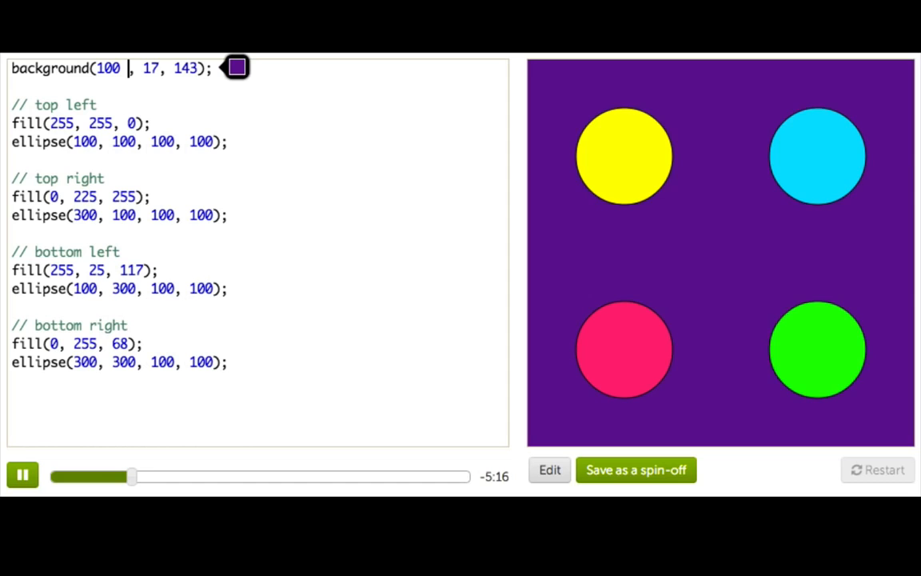
{"action": "type", "text": "10"}
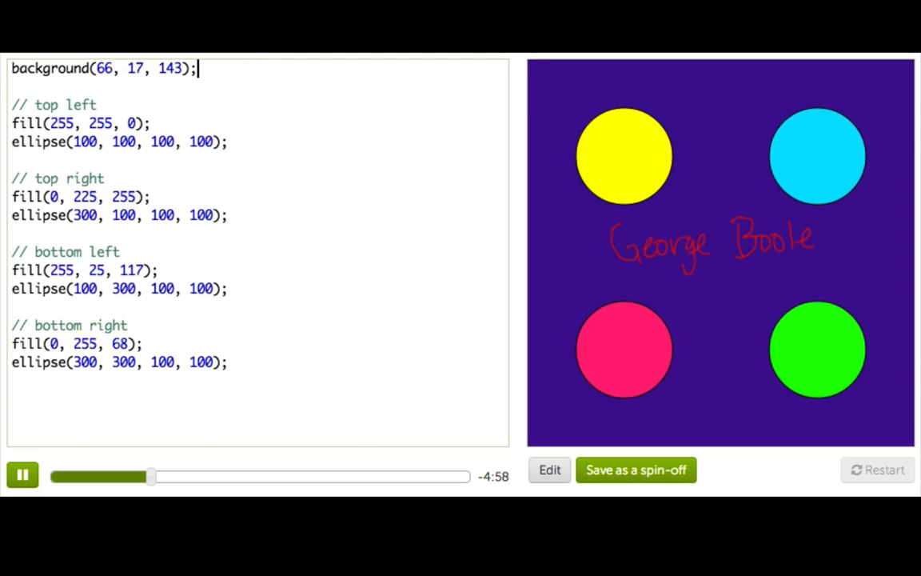
Declare var number = 40; below the background line after briefly trying true.
{"action": "type", "text": "true"}
{"action": "type", "text": "false"}
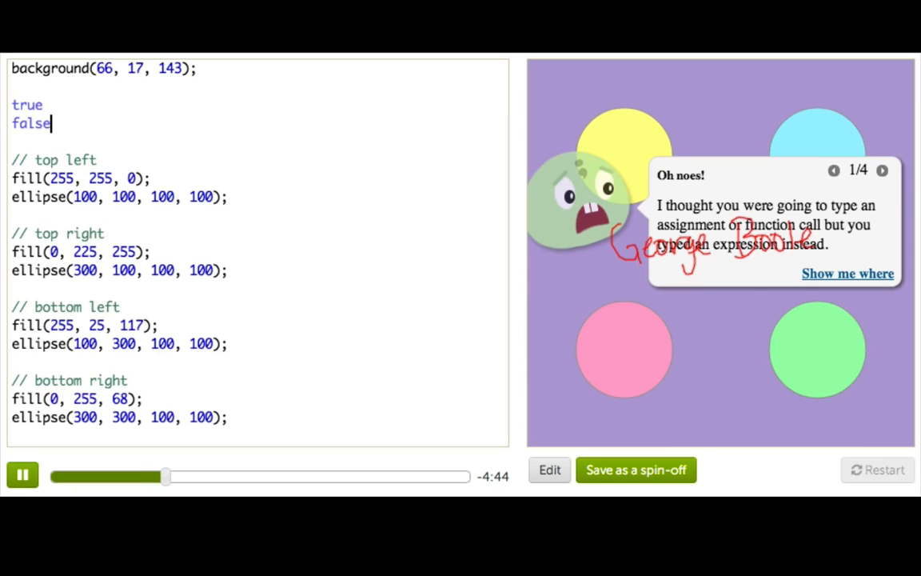
{"action": "type", "text": "vo"}
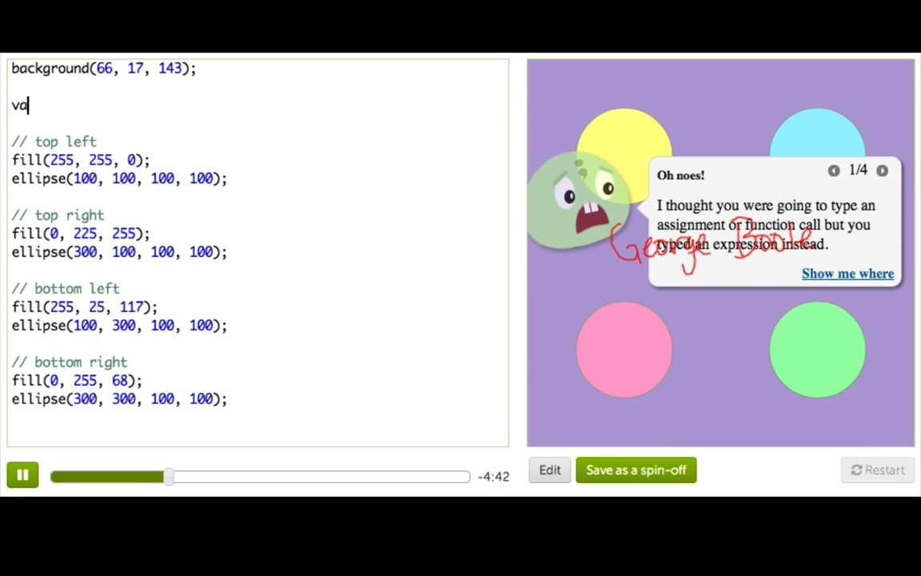
{"action": "type", "text": "r number ="}
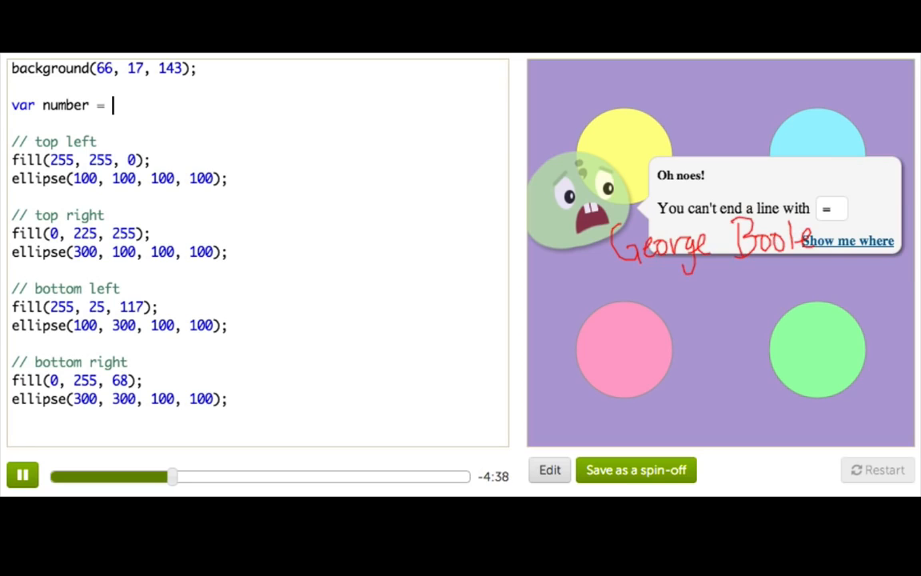
{"action": "type", "text": "40;"}
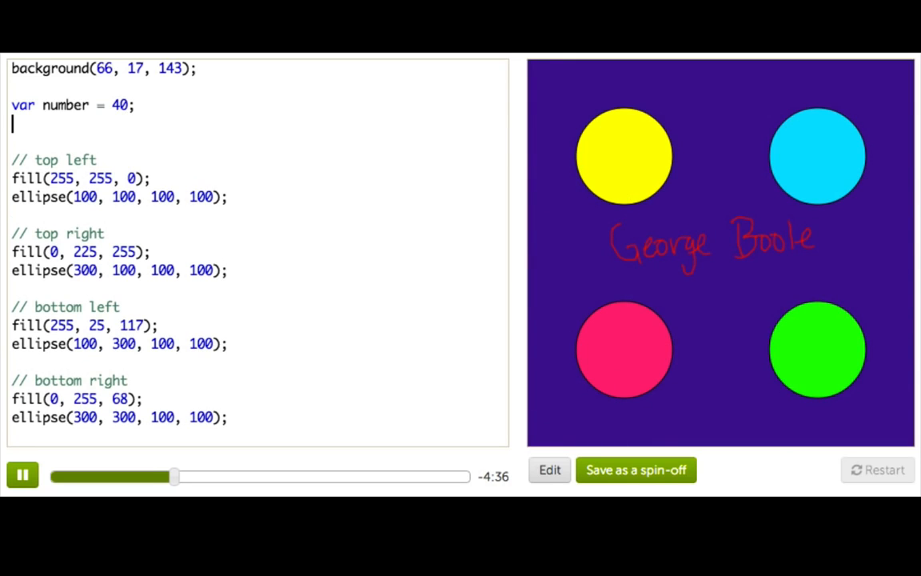
Wrap the top-left circle's code in if (number < 50) and set number to 48.
{"action": "type", "text": "if (number < 50) {"}
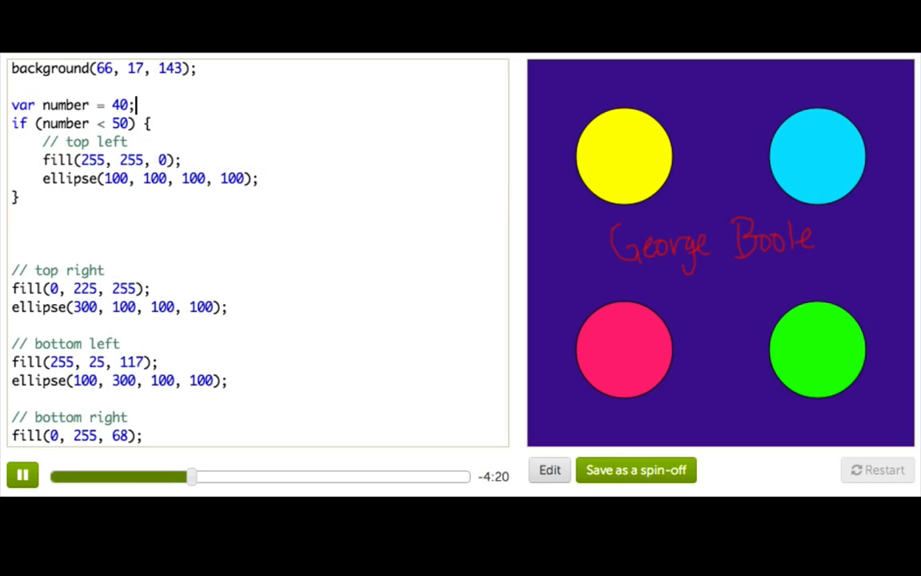
{"action": "type", "text": "8"}
{"action": "key", "text": "Enter"}
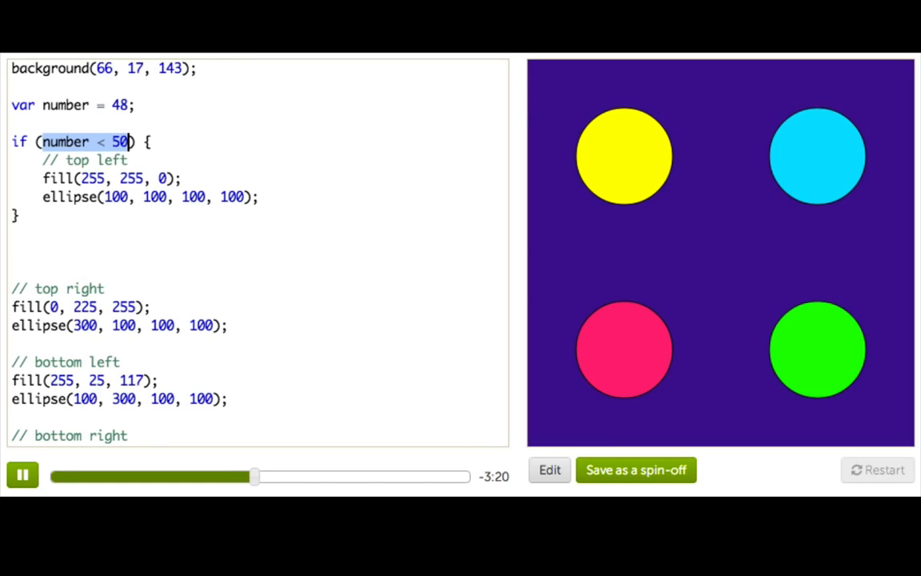
Try true and then false as the if condition.
{"action": "type", "text": "t) {"}
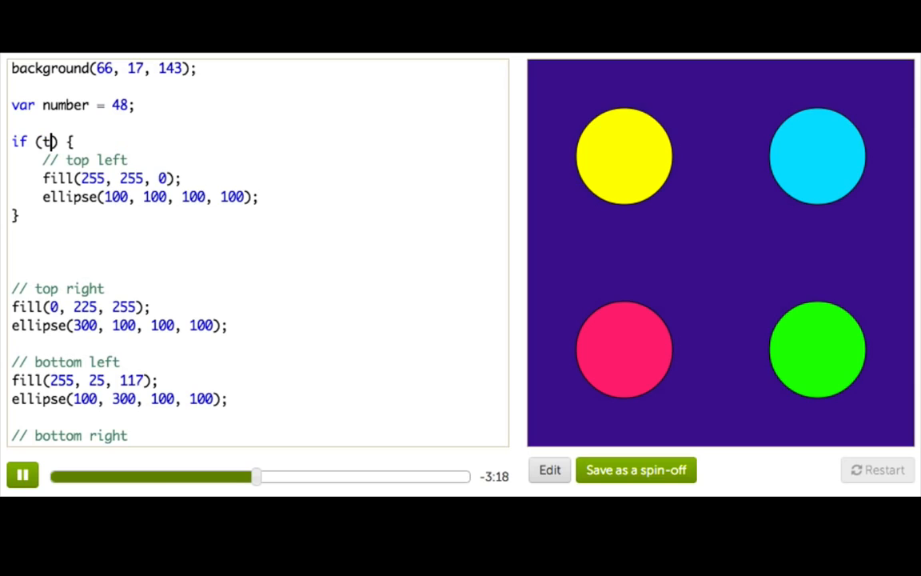
{"action": "type", "text": "rue"}
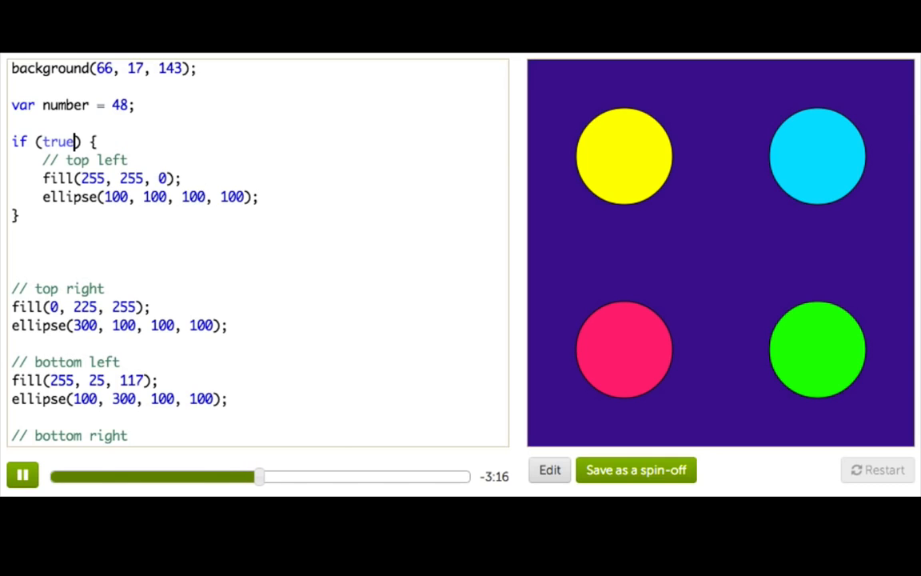
{"action": "type", "text": "false"}
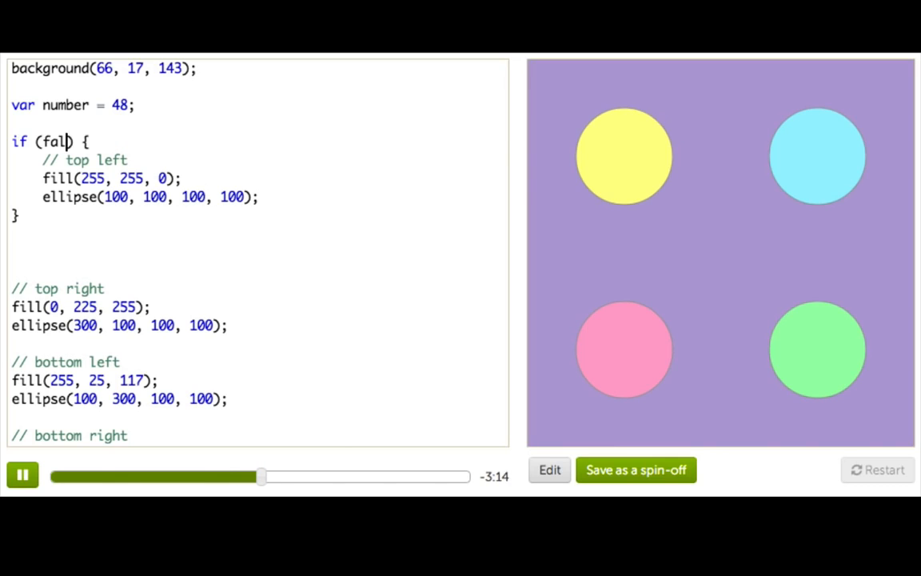
{"action": "type", "text": "se"}
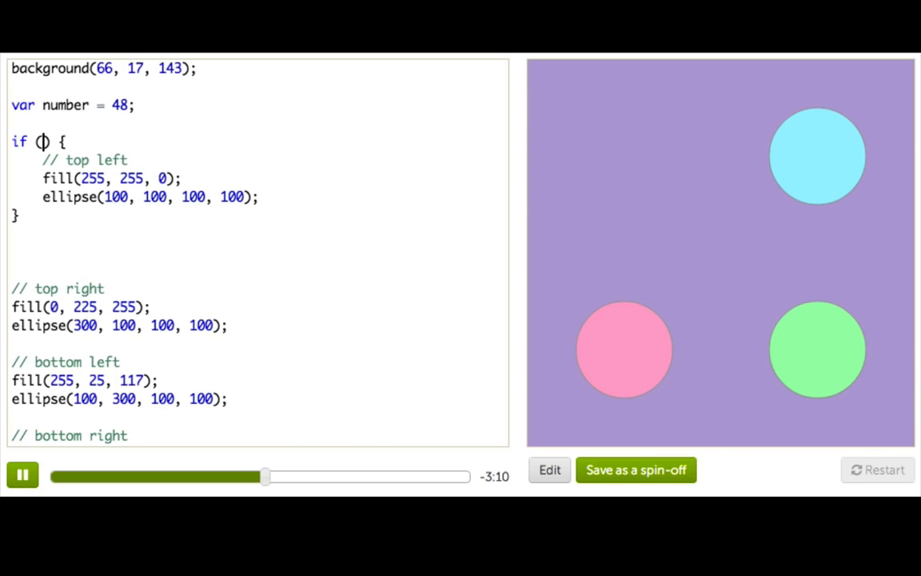
Change the condition to 3 < 4 and then 3 > 4 so the top-left circle disappears.
{"action": "type", "text": "3 < 4"}
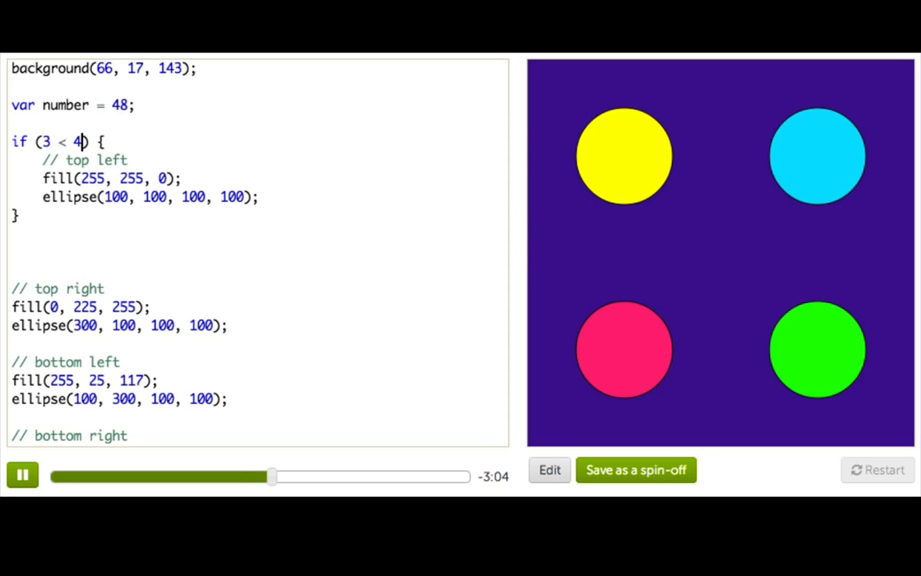
{"action": "key", "text": "BackSpace"}
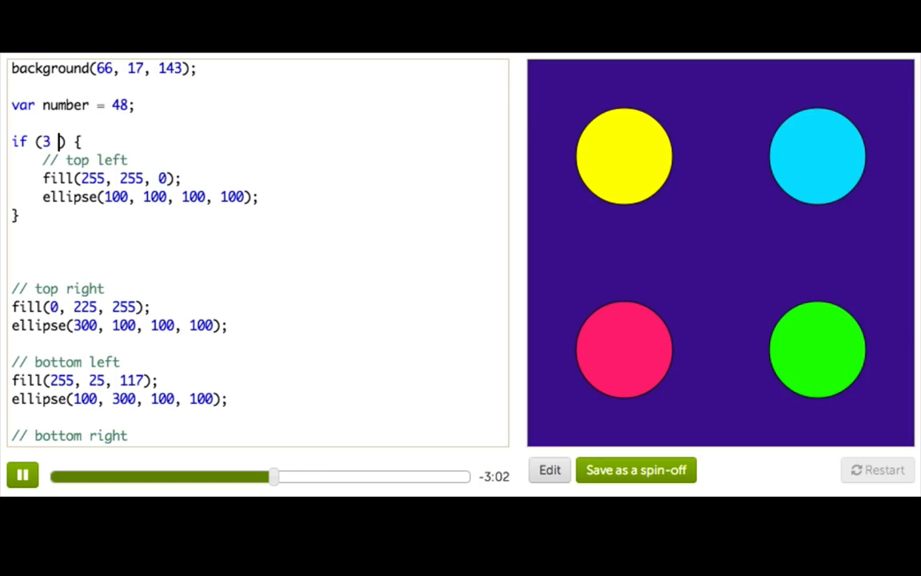
{"action": "type", "text": "> 4"}
{"action": "type", "text": "var"}
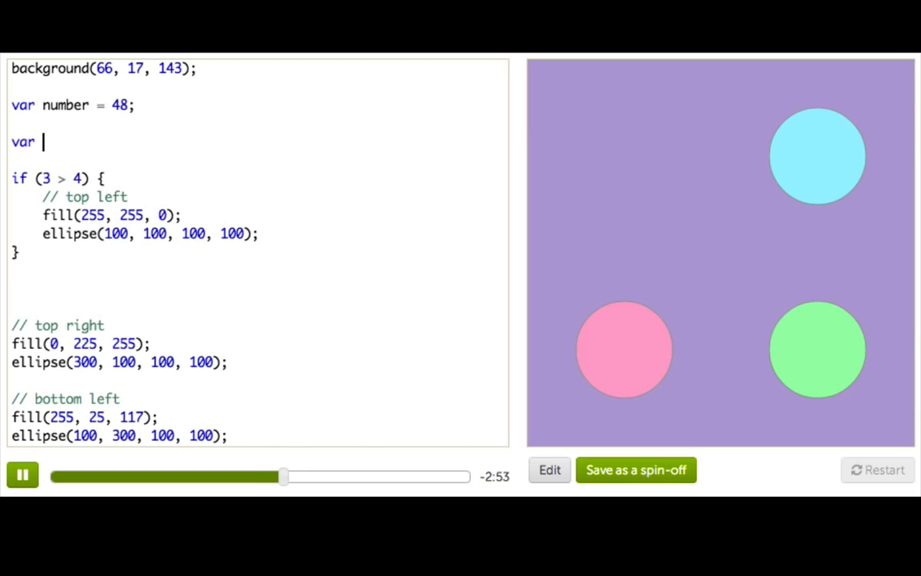
Declare var winstonIsCool = true;.
{"action": "type", "text": "winstonIs"}
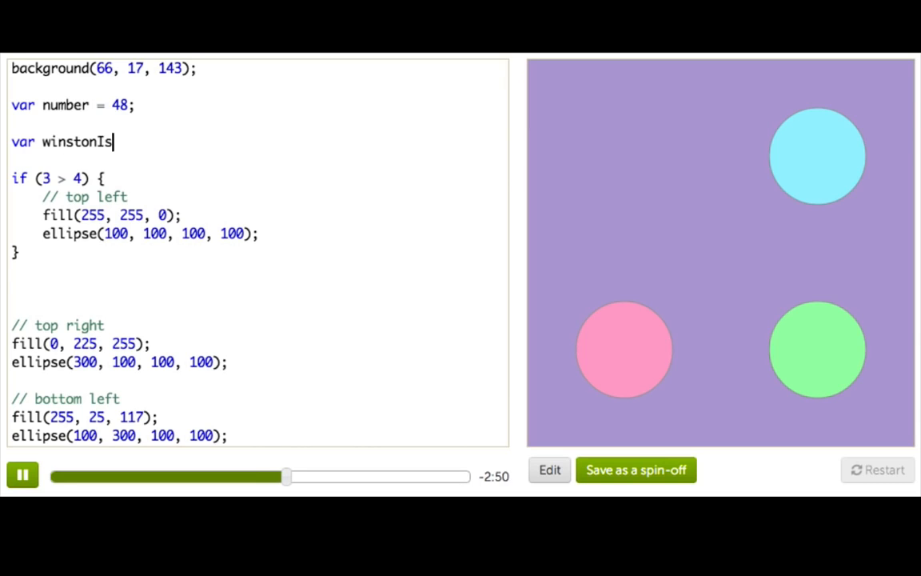
{"action": "type", "text": "Cool ="}
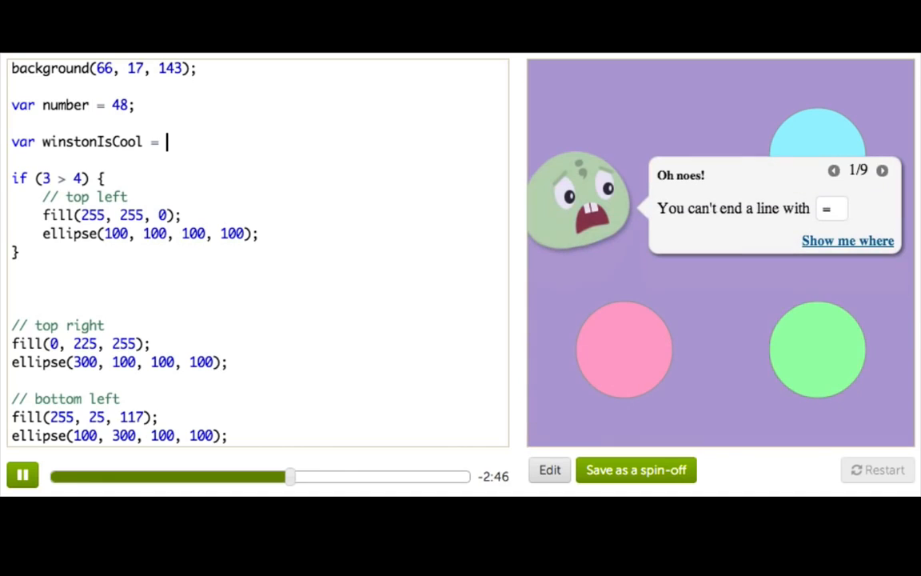
{"action": "type", "text": "true;"}
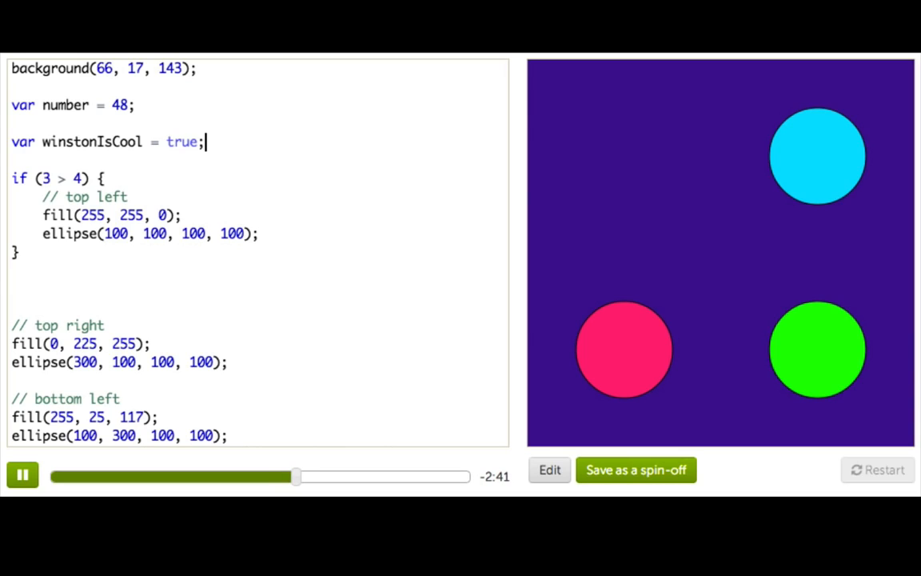
Make the if test winstonIsCool, then delete its declaration to trigger the undefined error.
{"action": "double_click", "coordinate": [93, 140]}
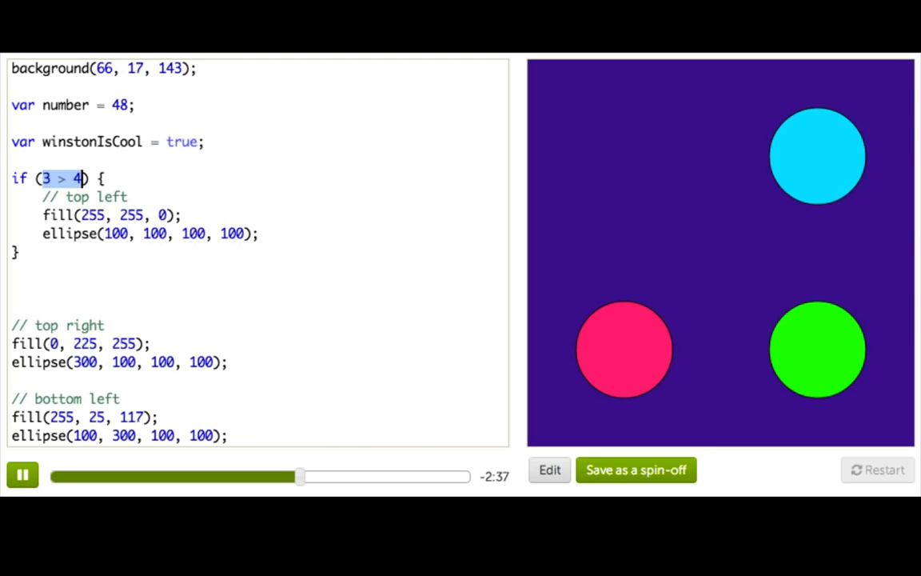
{"action": "type", "text": "winstonIsCool"}
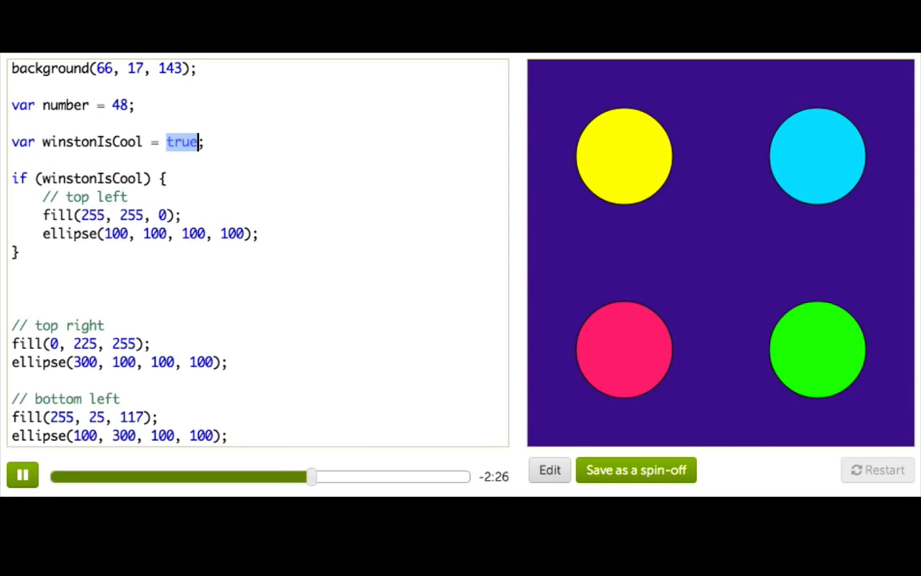
{"action": "type", "text": "2"}
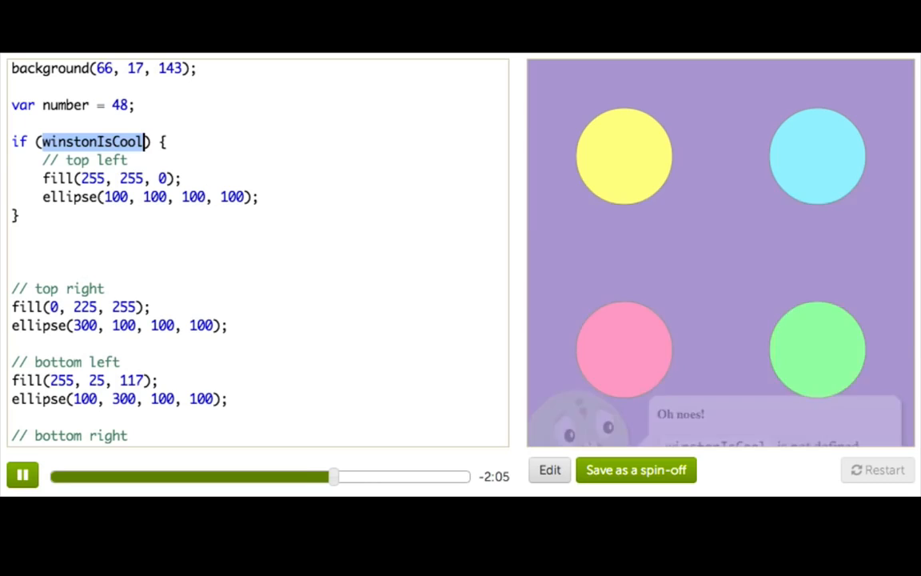
Set the condition to the undefined muffinsAreBaking, then start retyping it as number <.
{"action": "type", "text": "muffins"}
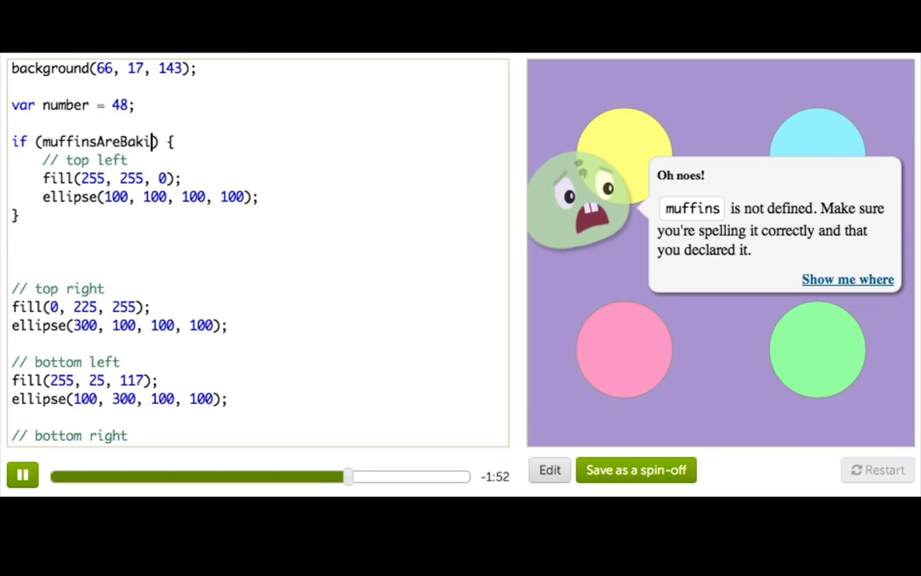
{"action": "type", "text": "ng"}
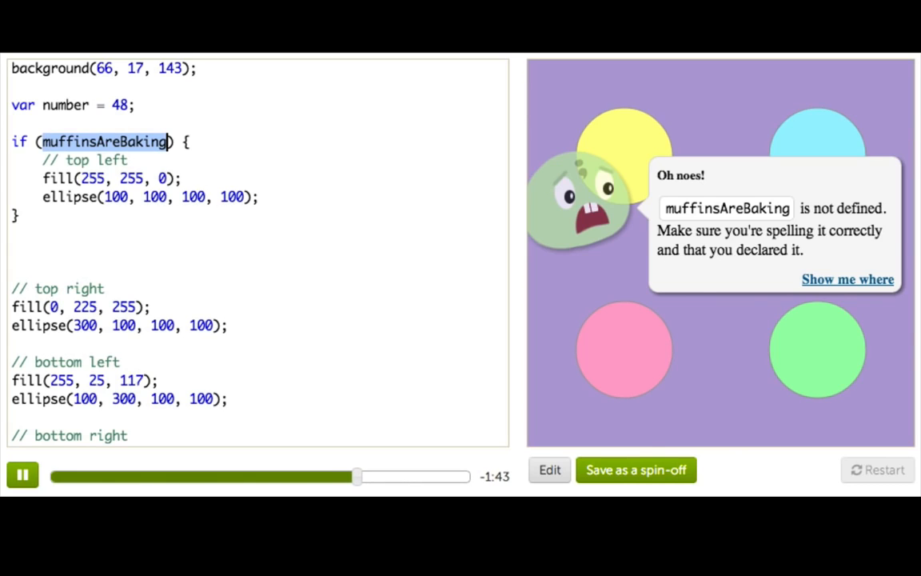
{"action": "type", "text": "number < ) {"}
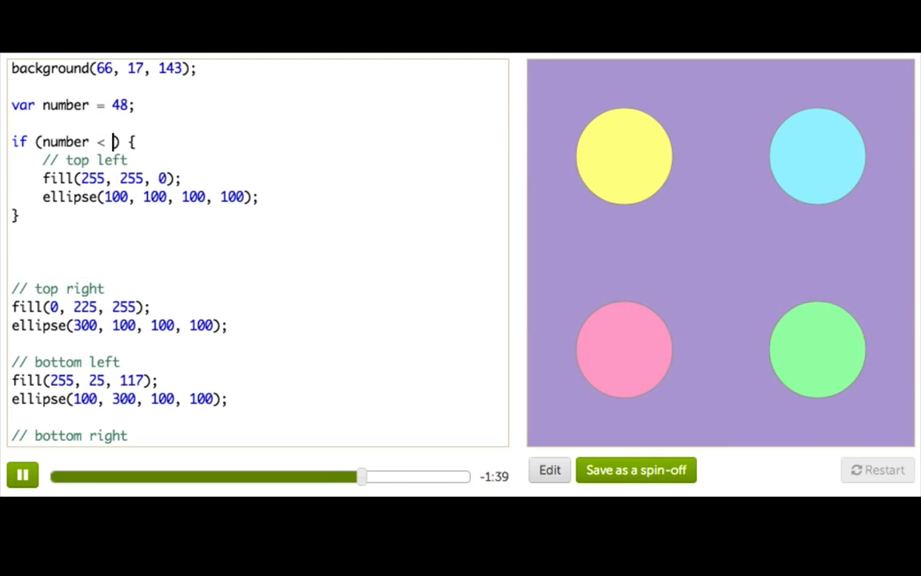
Make the first condition number <= 48, replacing the 50.
{"action": "type", "text": "50"}
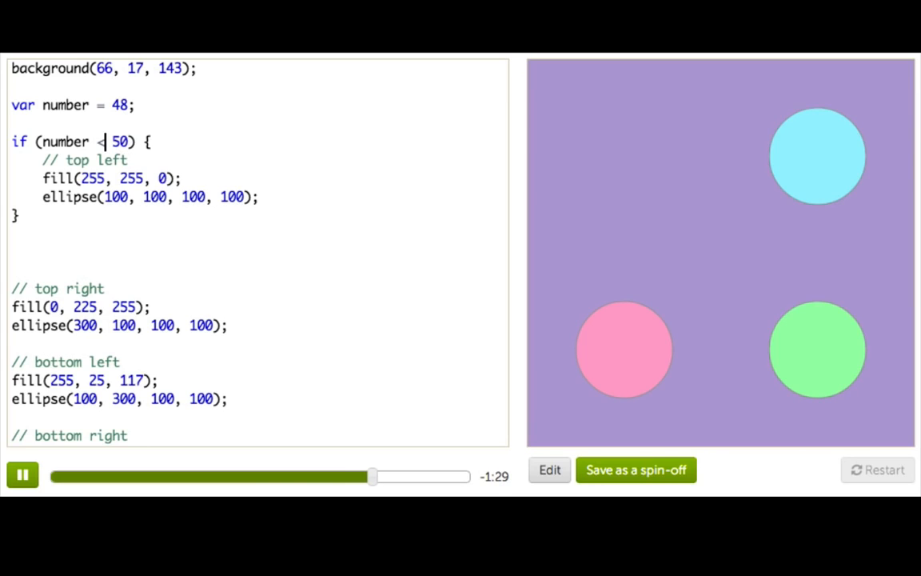
{"action": "type", "text": "="}
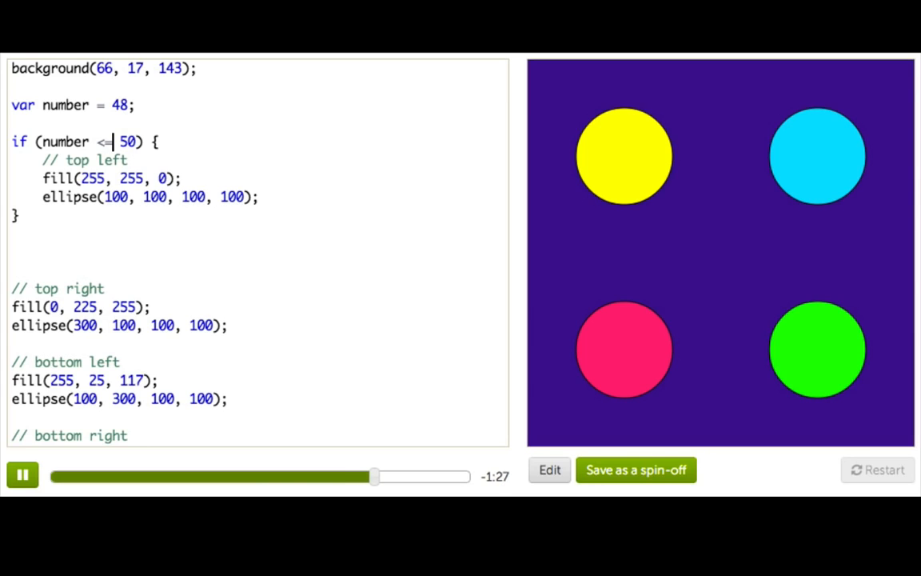
{"action": "double_click", "coordinate": [128, 141]}
{"action": "type", "text": "48"}
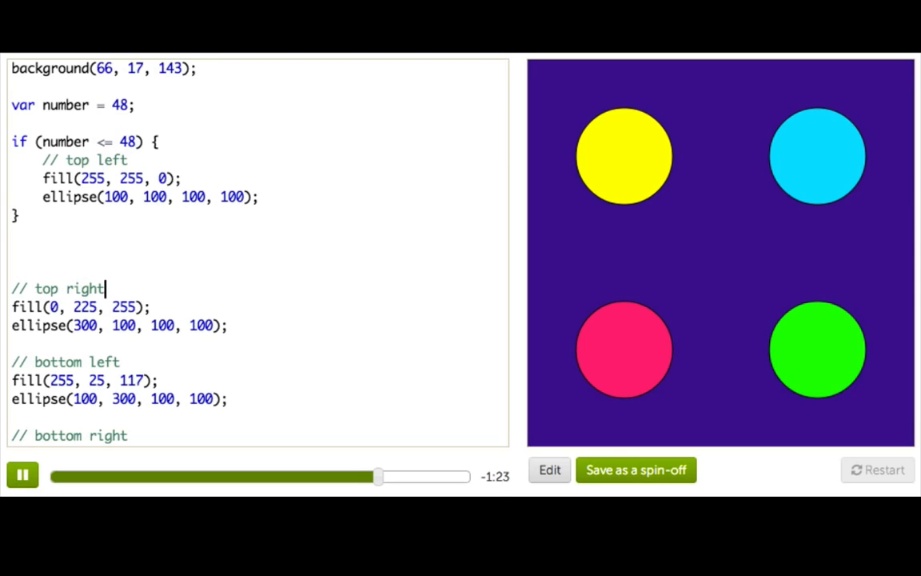
Wrap the top-right circle's code in if (number >= 48) {.
{"action": "type", "text": "if (number >"}
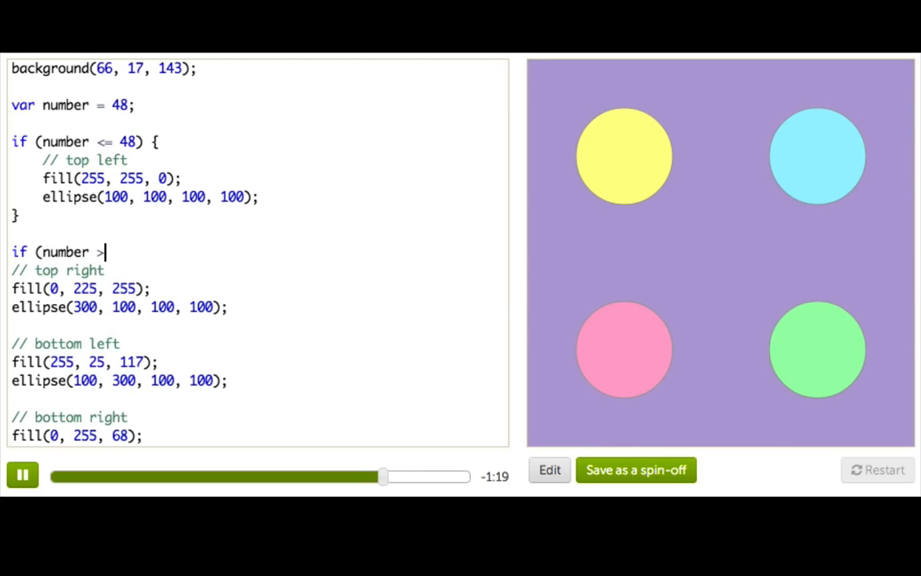
{"action": "type", "text": "= 48"}
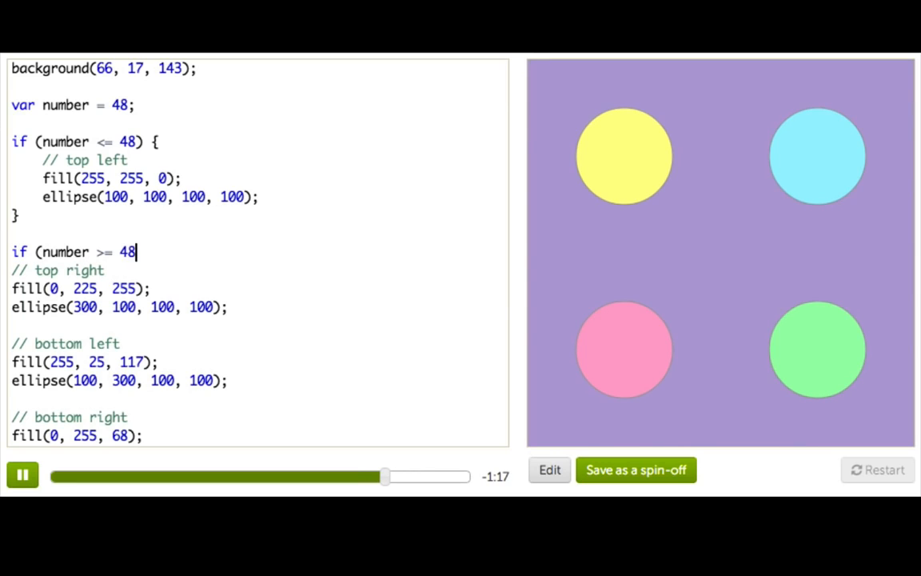
{"action": "type", "text": "{"}
{"action": "left_click", "coordinate": [258, 324]}
{"action": "type", "text": "}"}
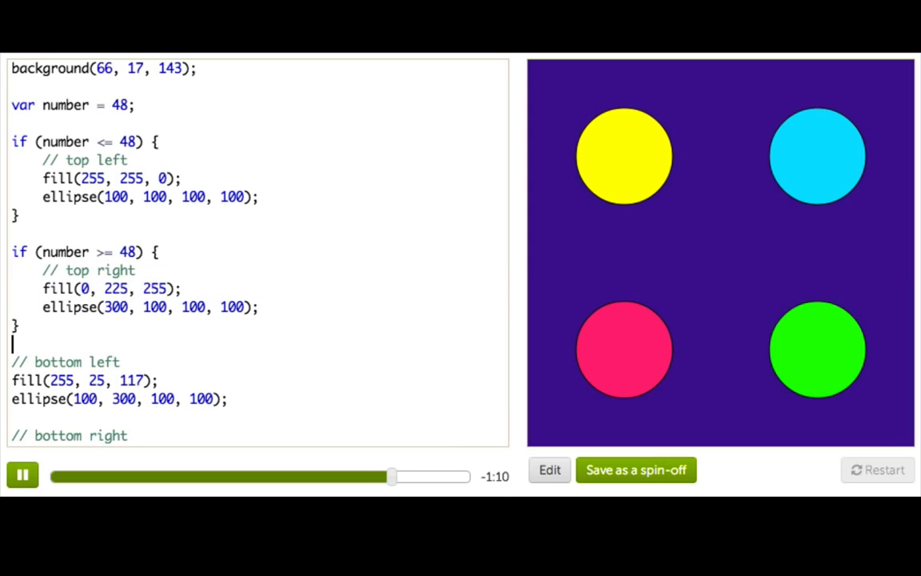
Wrap the bottom-left circle's code in if (number === 48) {.
{"action": "type", "text": "if (n"}
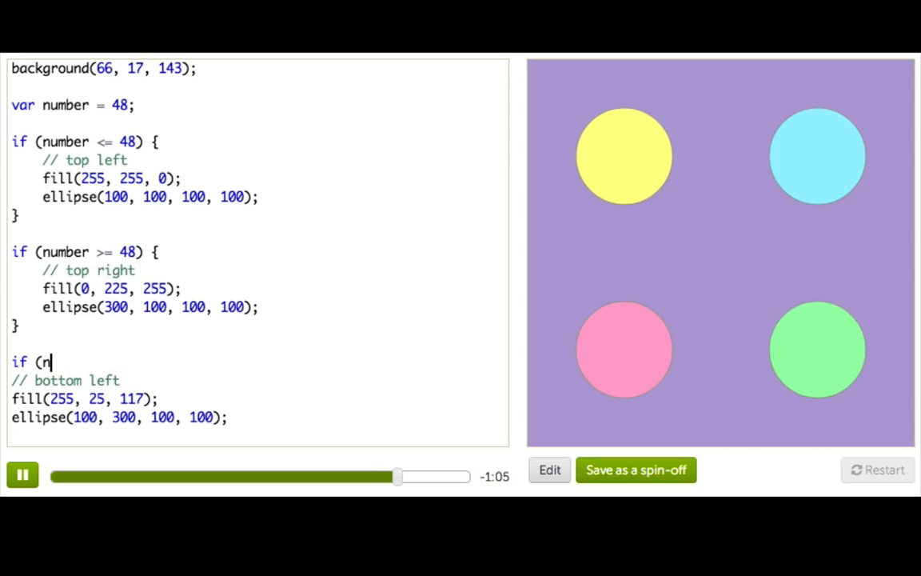
{"action": "type", "text": "umber ="}
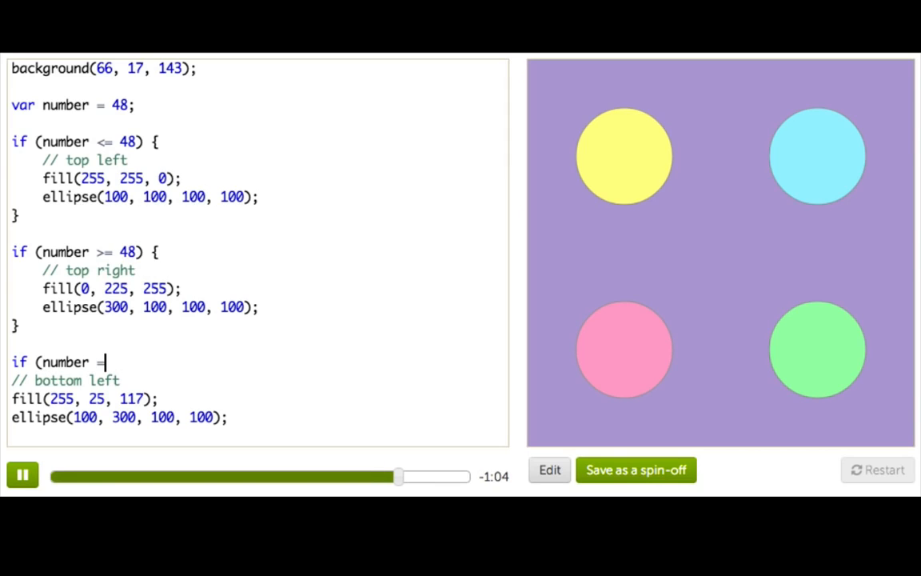
{"action": "type", "text": "=="}
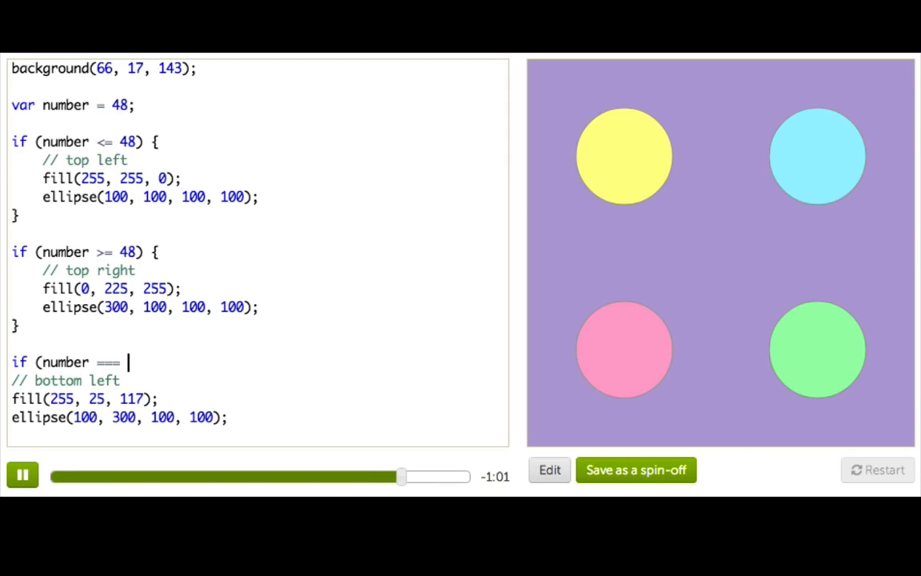
{"action": "type", "text": "48)"}
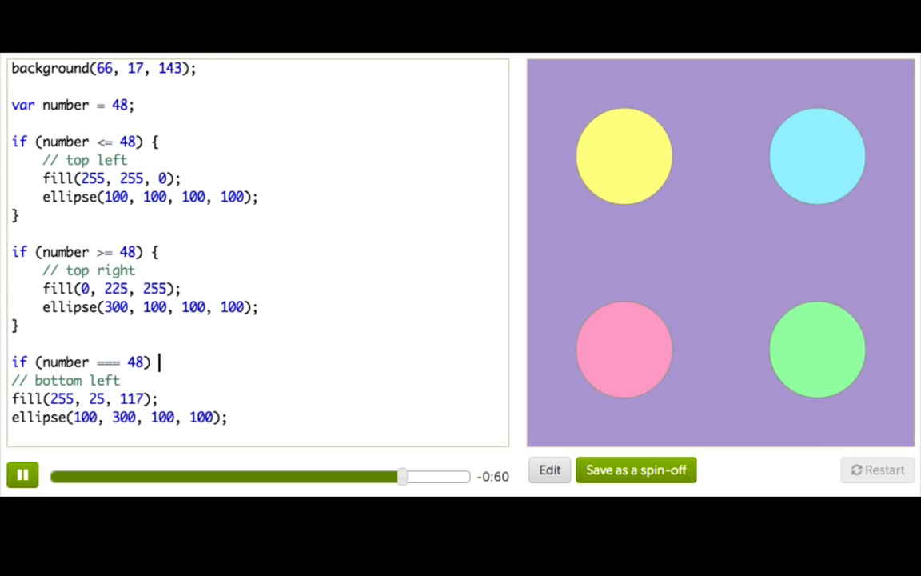
{"action": "type", "text": "{"}
{"action": "type", "text": "}"}
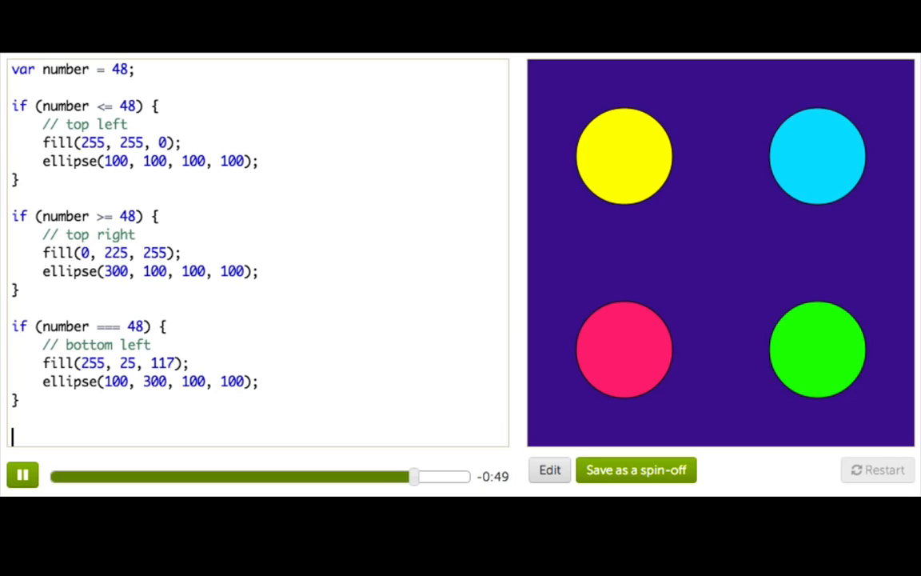
Begin the fourth check if (number !== 48) { for the bottom-right circle.
{"action": "type", "text": "if (number !"}
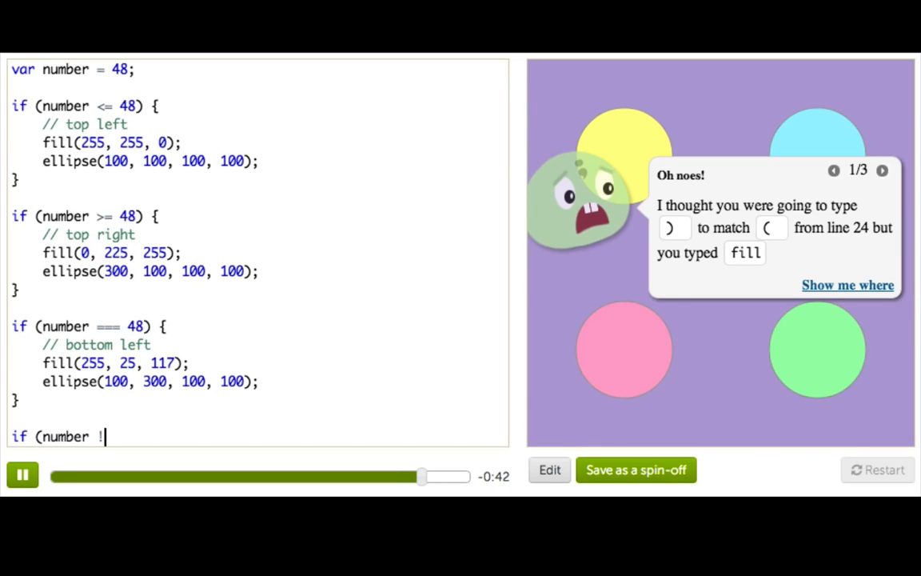
{"action": "type", "text": "== 48"}
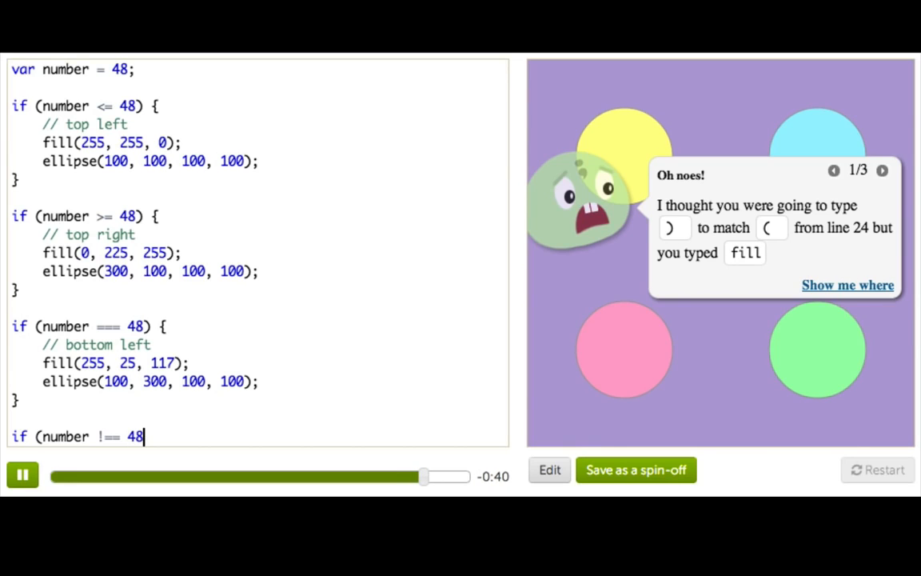
{"action": "type", "text": "{"}
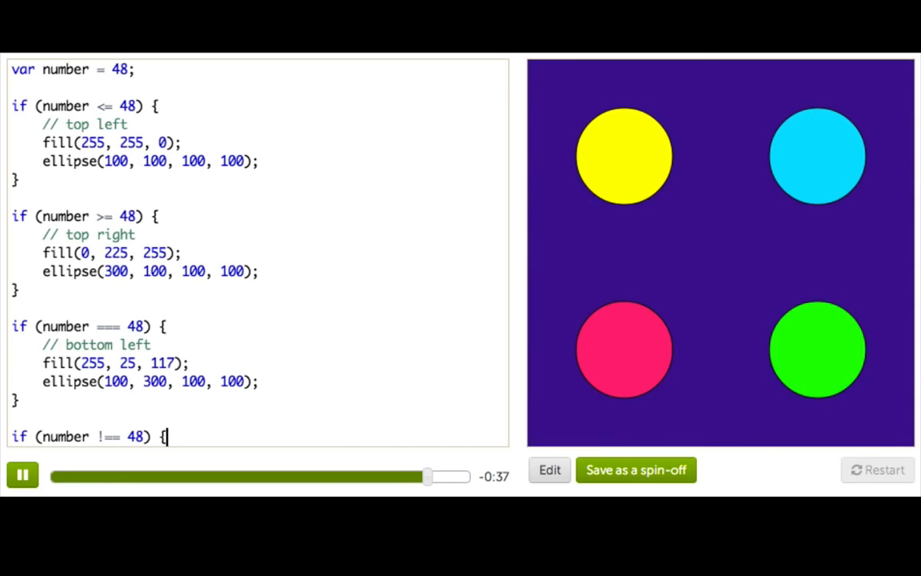